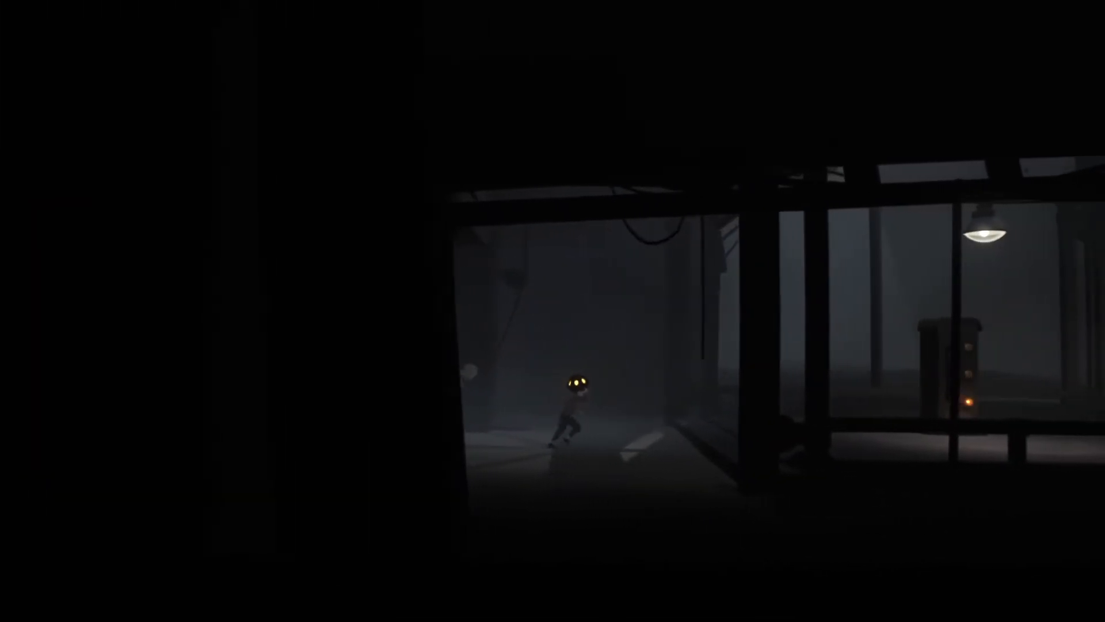
{"action": "key", "text": "right"}
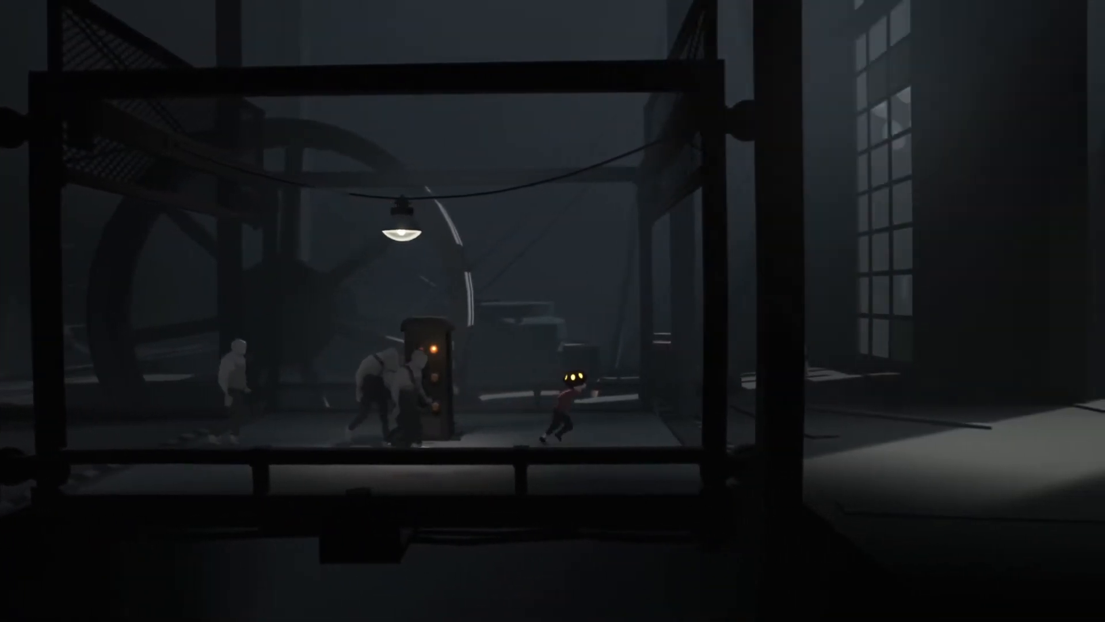
{"action": "key", "text": "Right"}
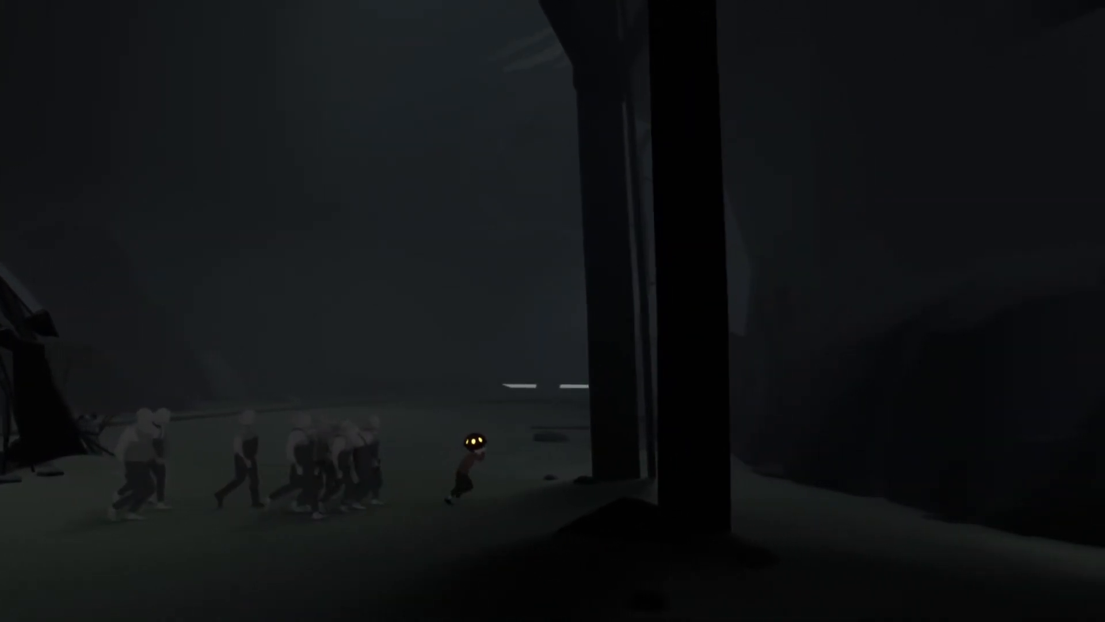
{"action": "key", "text": "Right"}
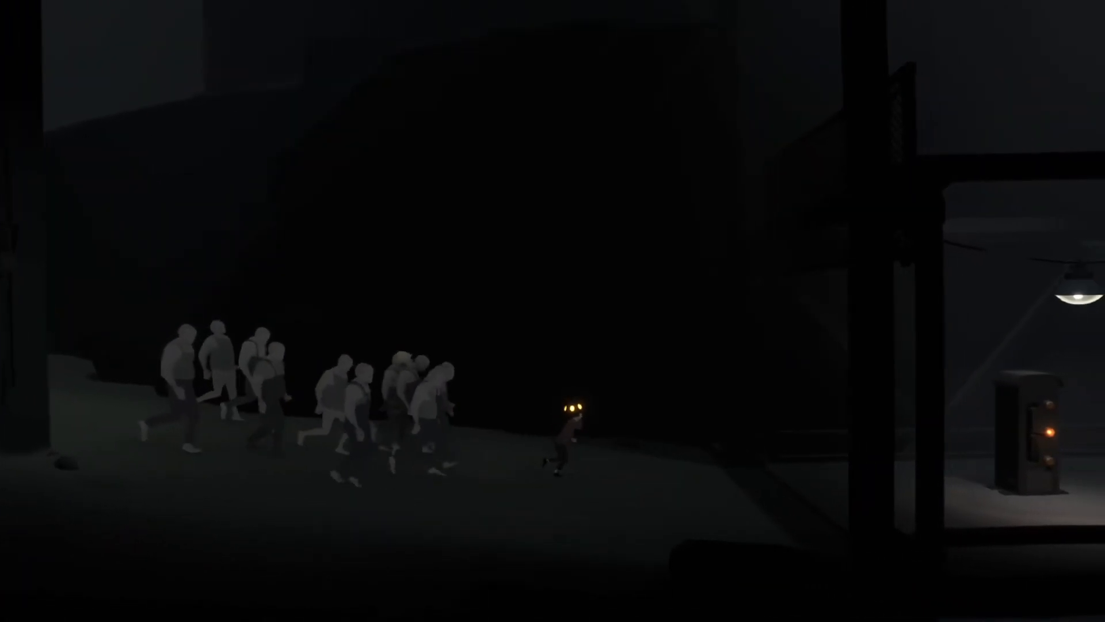
{"action": "scroll", "scroll_direction": "right", "scroll_amount": 3}
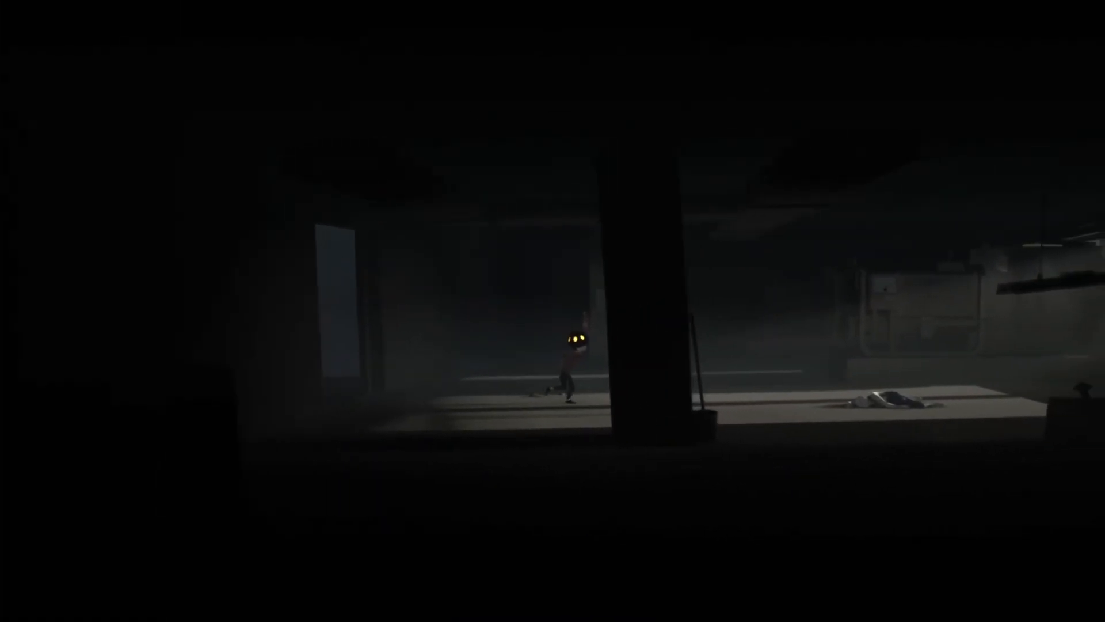
{"action": "key", "text": "Right"}
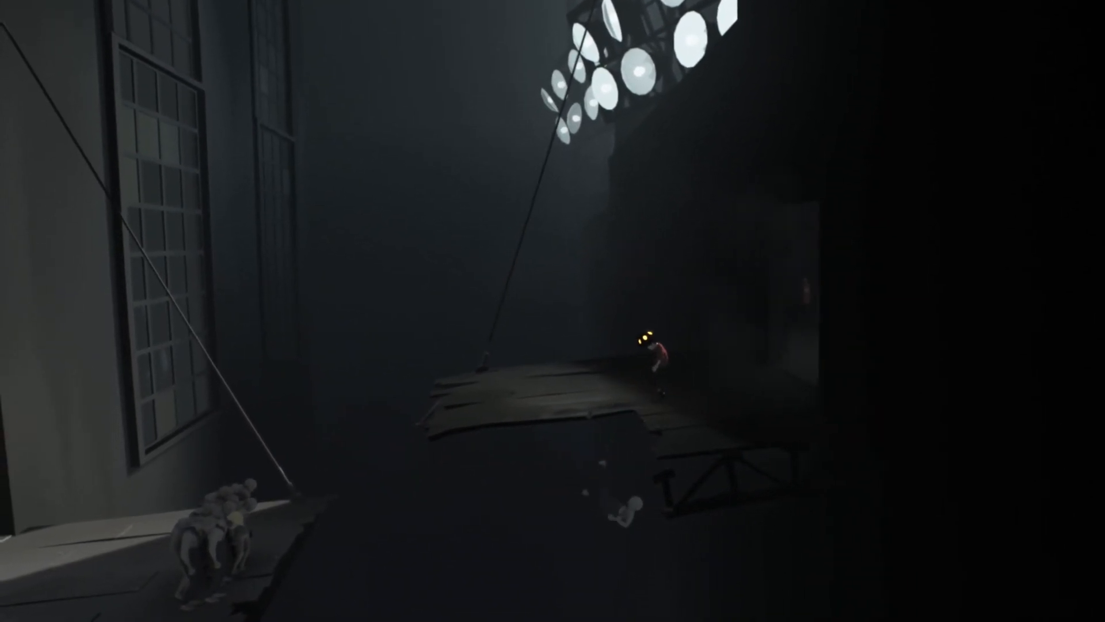
{"action": "key", "text": "a"}
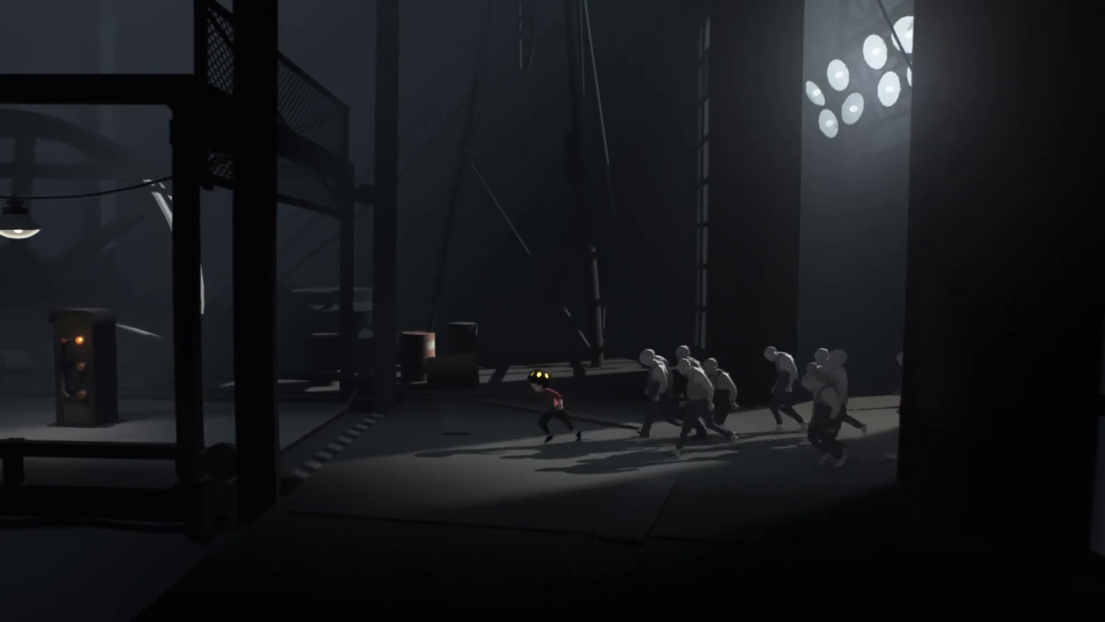
{"action": "key", "text": "Right"}
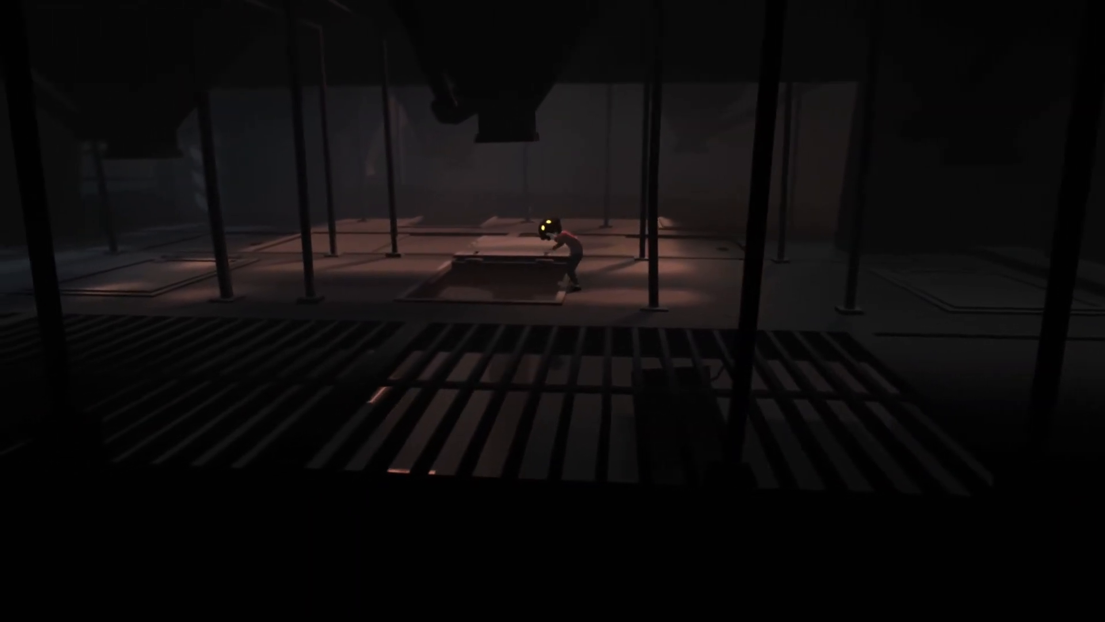
{"action": "key", "text": "Left"}
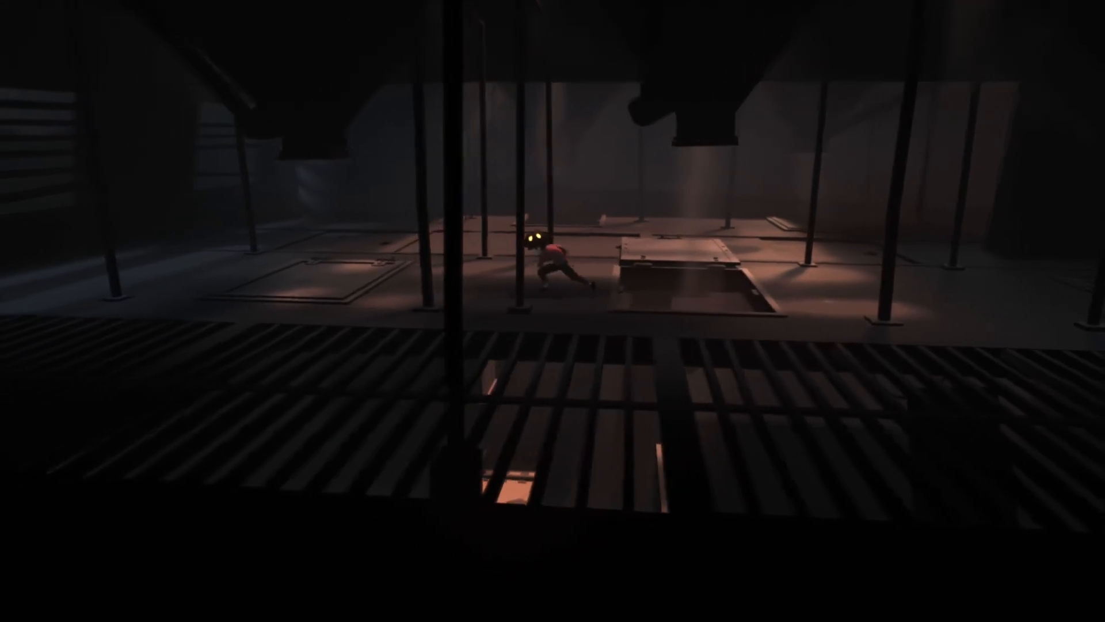